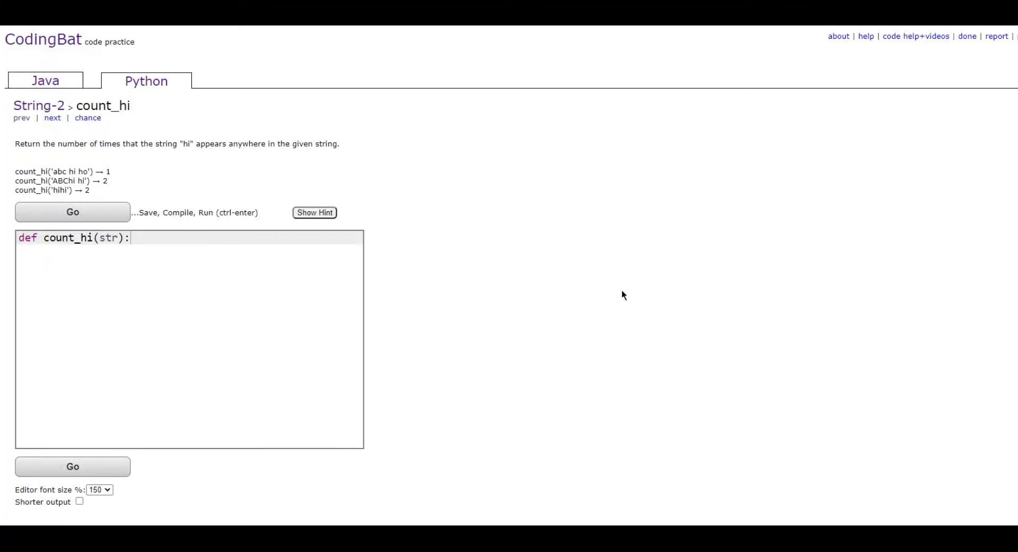
pyautogui.moveTo(307, 172)
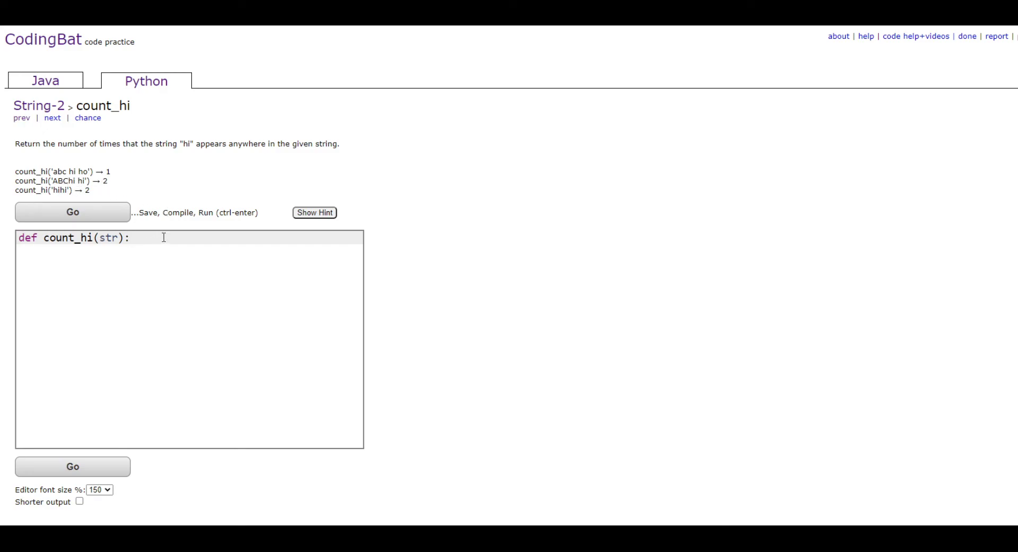
# Complete count_hi with return str.count("hi") and run it so all tests show All Correct
pyautogui.write('retr')
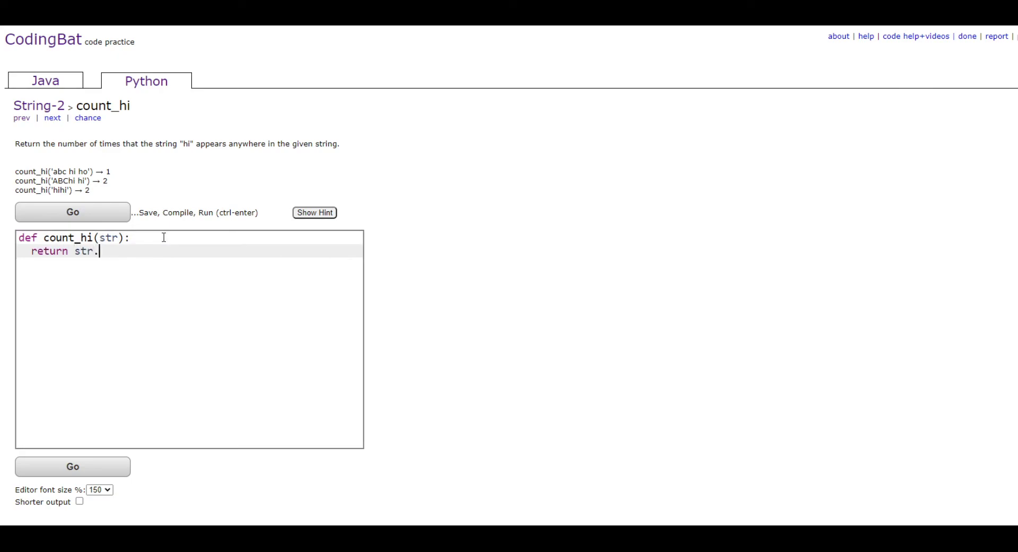
pyautogui.write('count (')
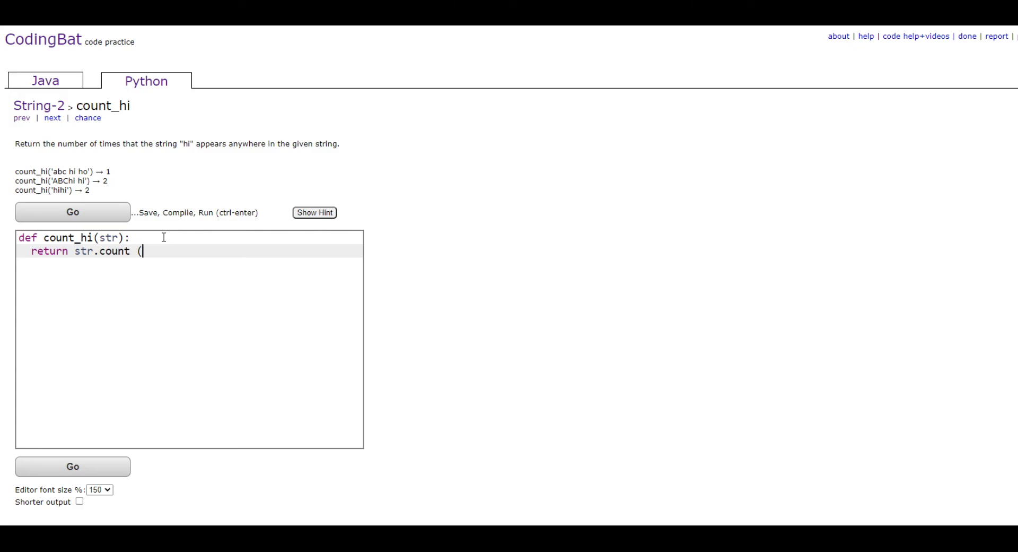
pyautogui.write('"h')
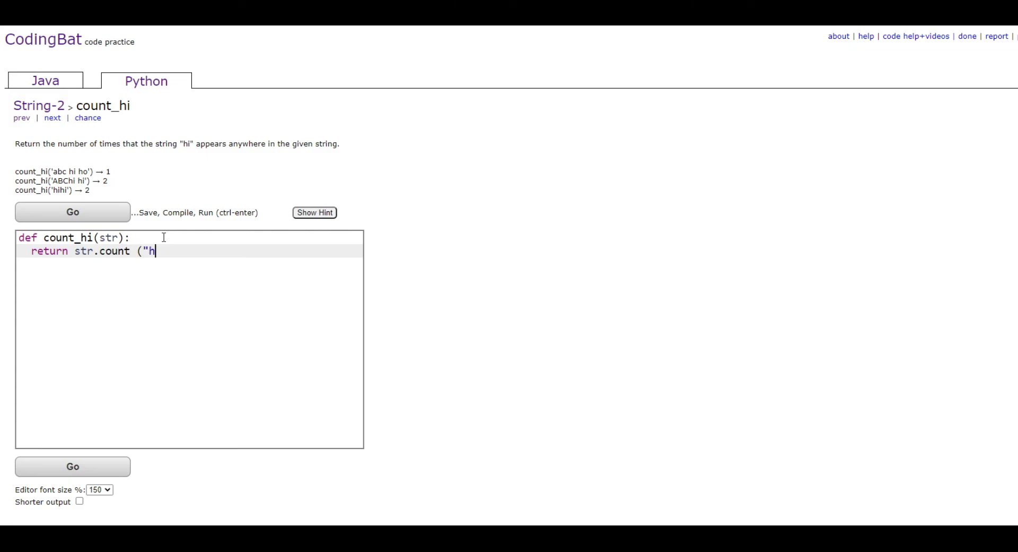
pyautogui.write('i")')
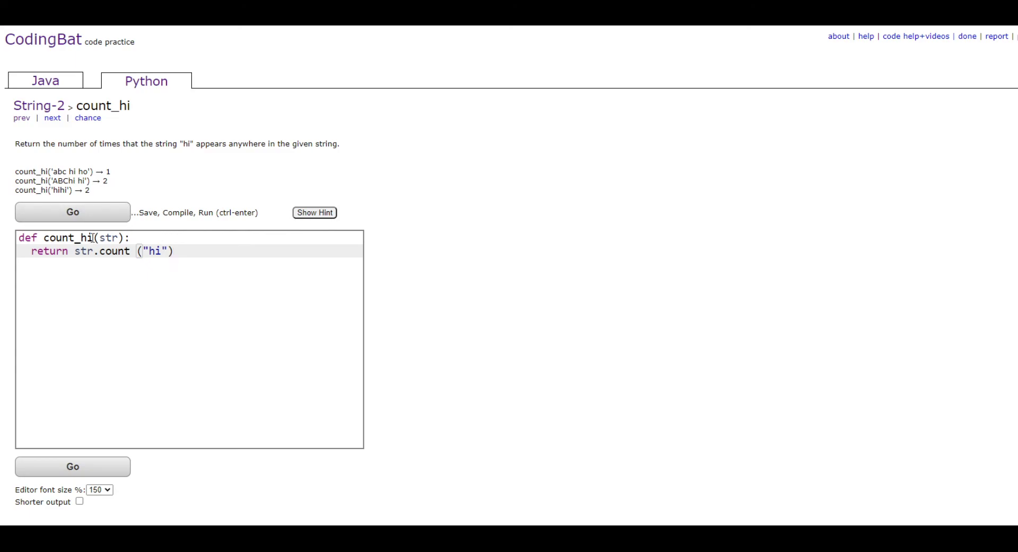
pyautogui.doubleClick(109, 238)
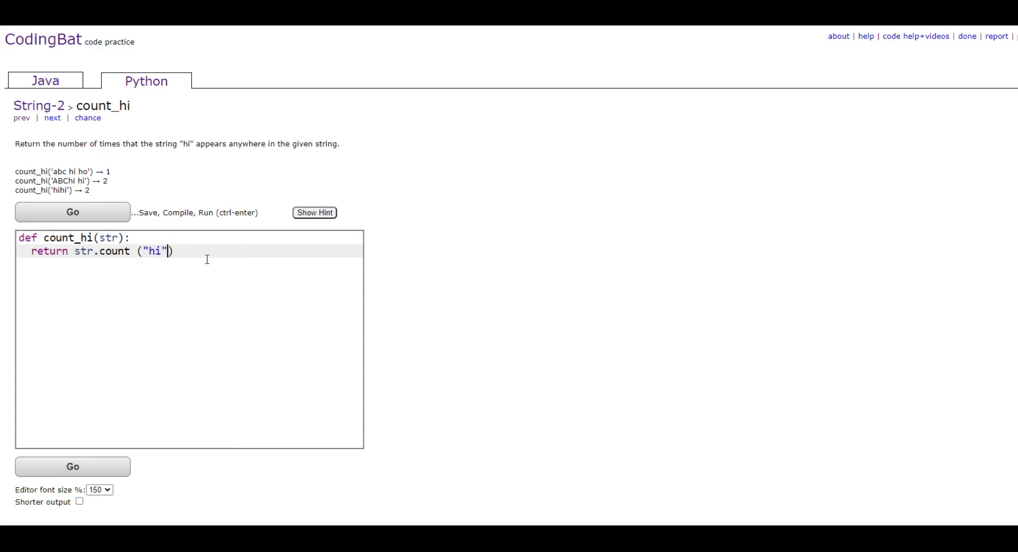
pyautogui.click(72, 213)
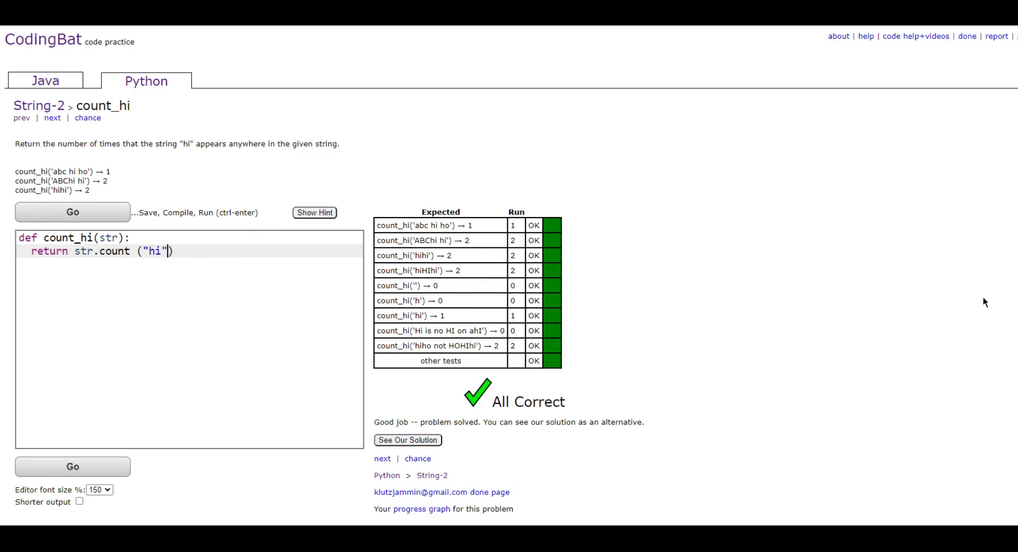